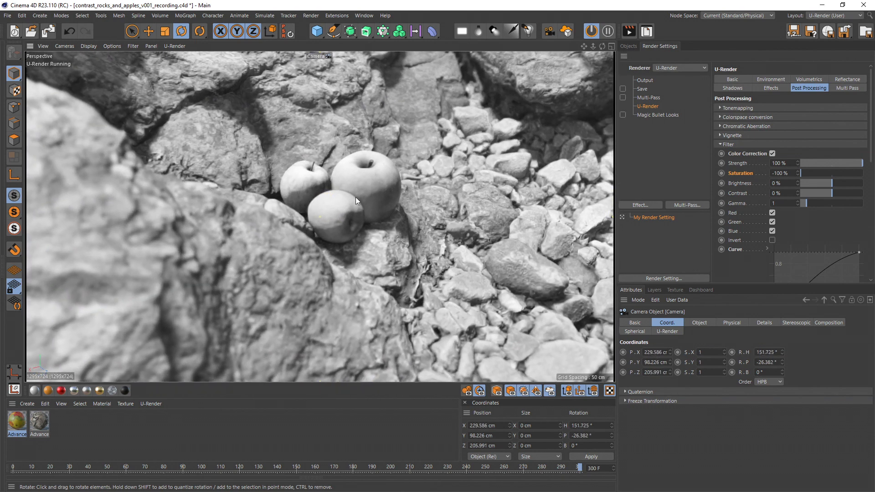
mouse_move(462, 216)
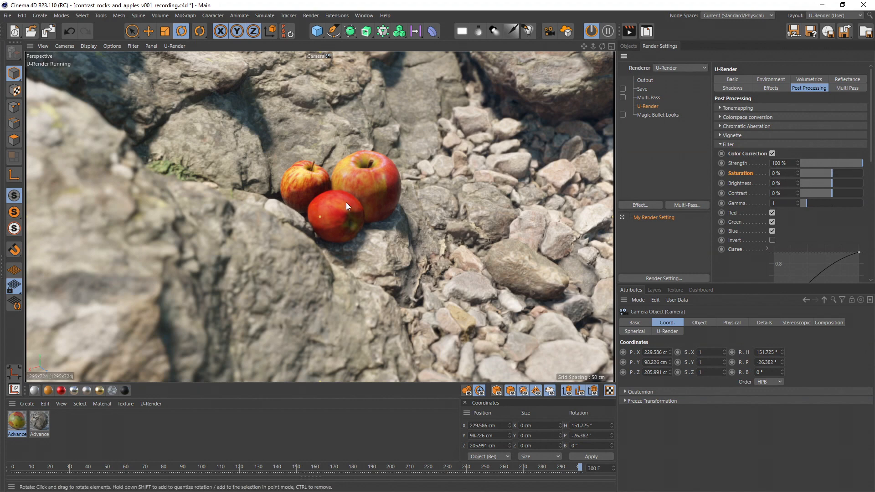
- Raise the post-processing filter Saturation from -100% to 0%
click(626, 45)
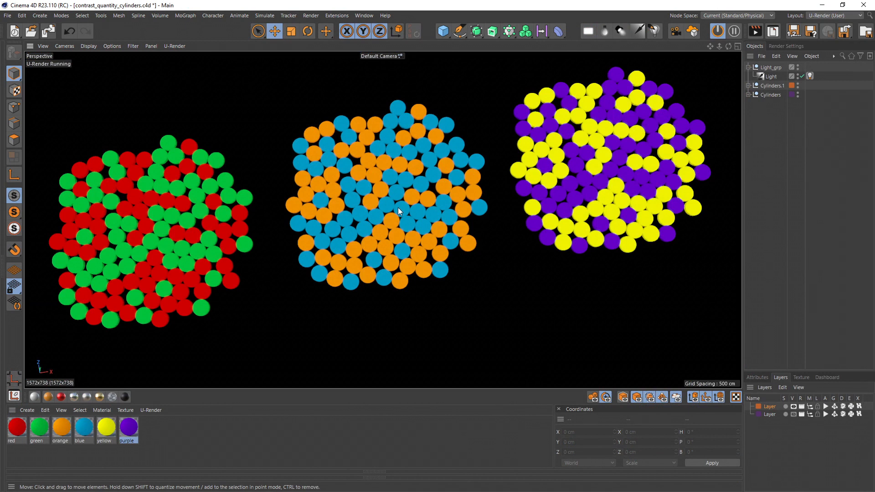
mouse_move(356, 253)
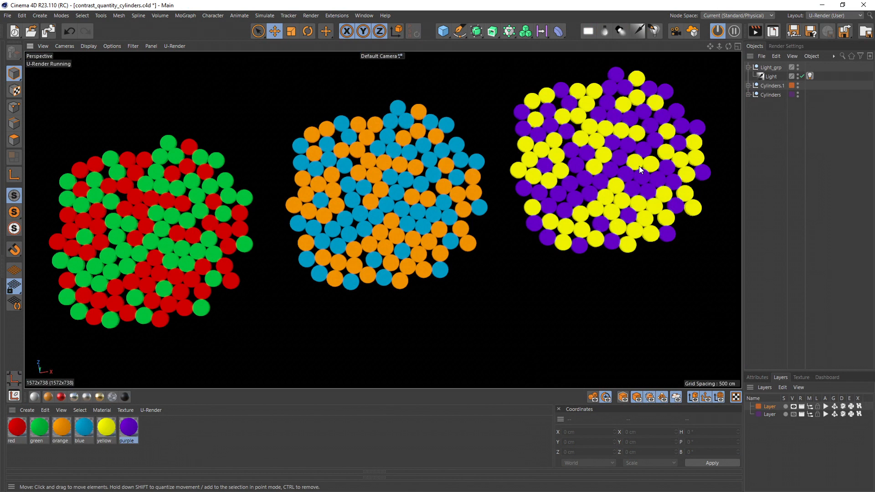
mouse_move(142, 149)
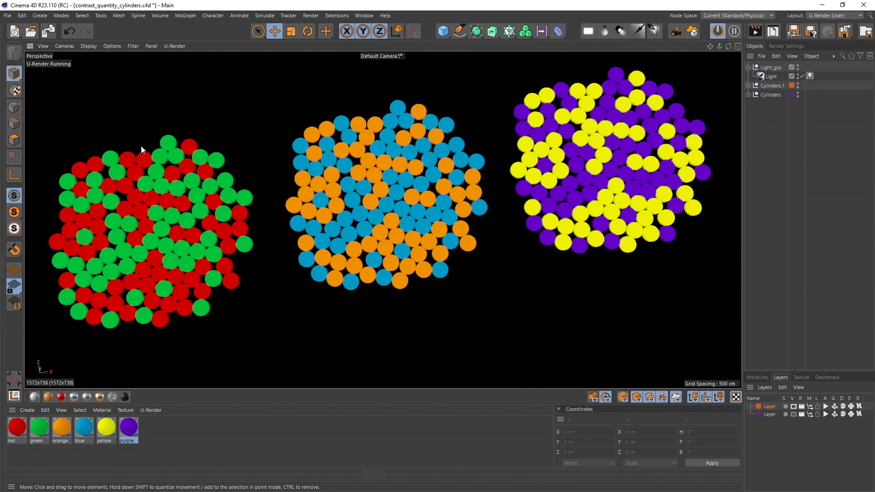
mouse_move(567, 219)
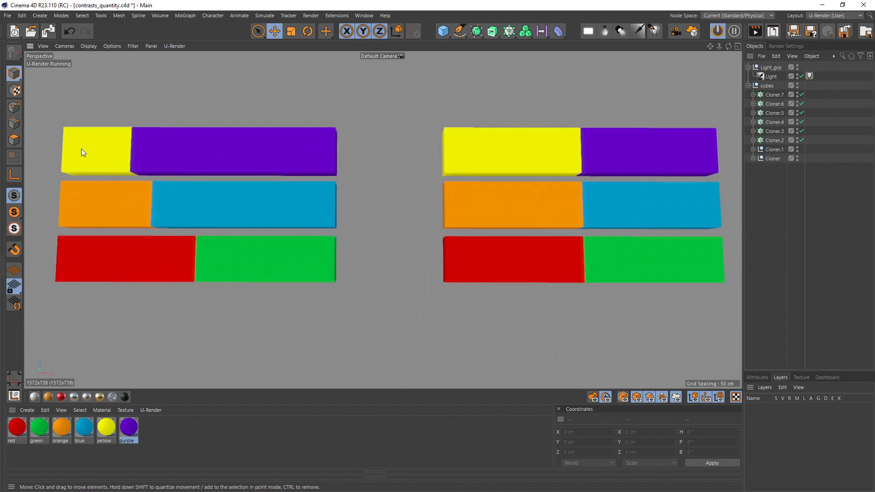
mouse_move(107, 145)
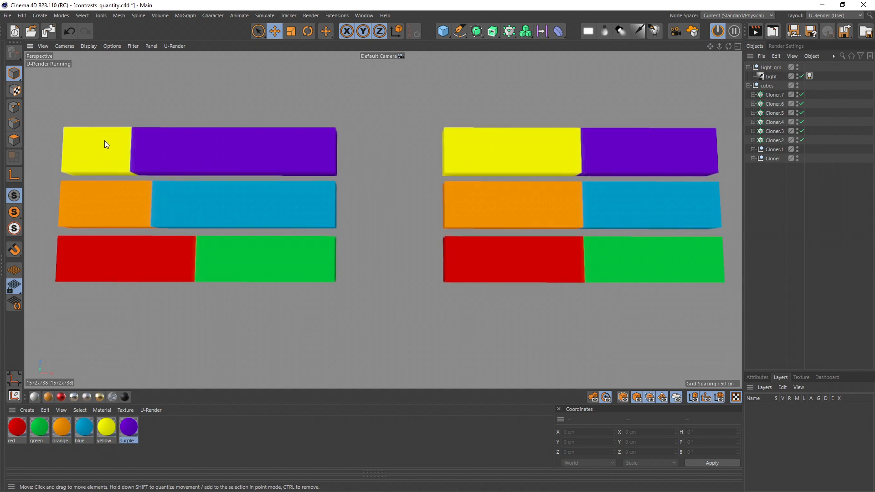
mouse_move(323, 219)
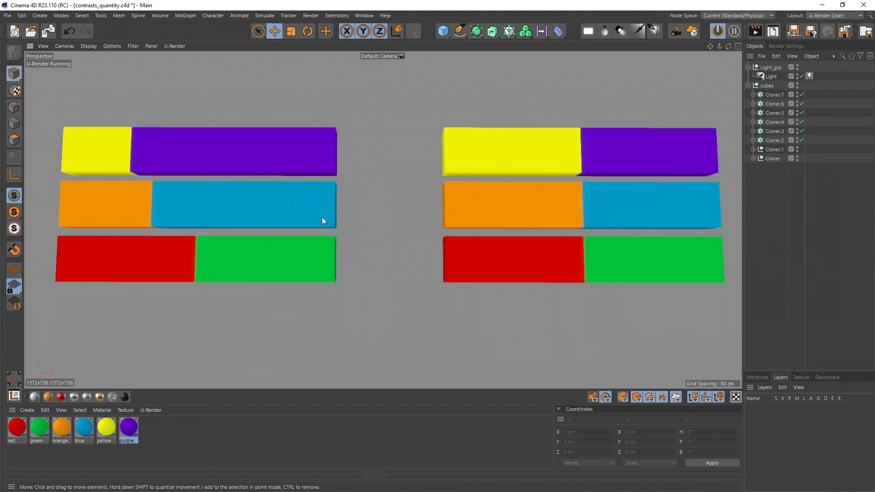
mouse_move(285, 226)
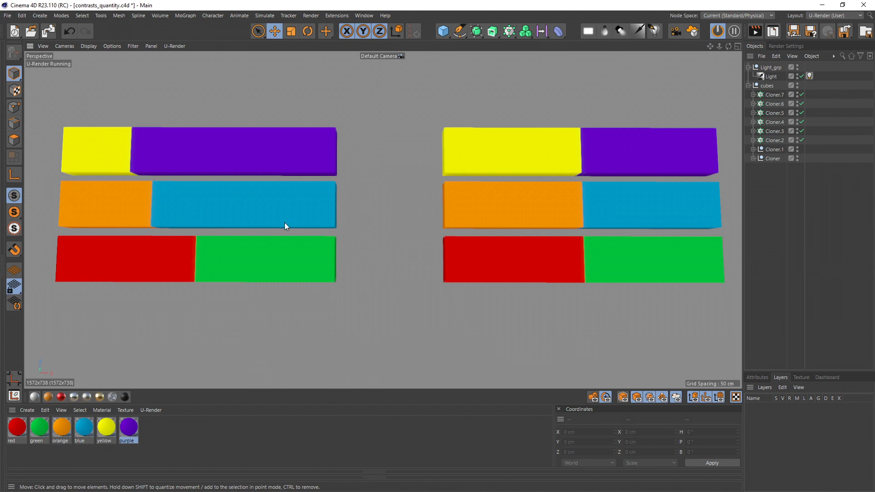
mouse_move(398, 304)
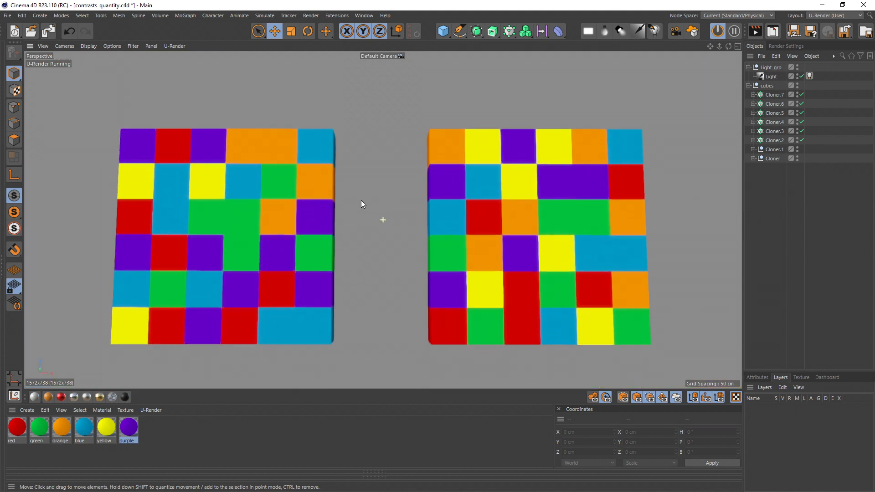
- Orbit the view to see the two cube grids at an angle
drag(361, 204, 285, 204)
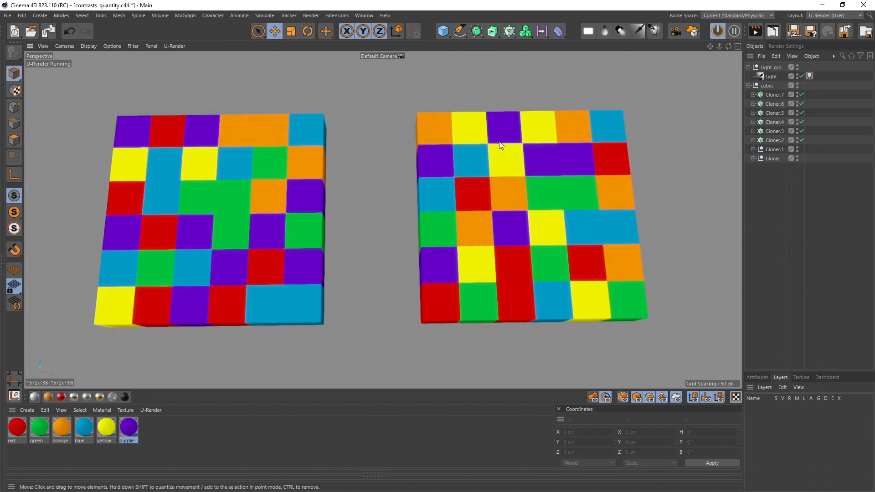
mouse_move(648, 266)
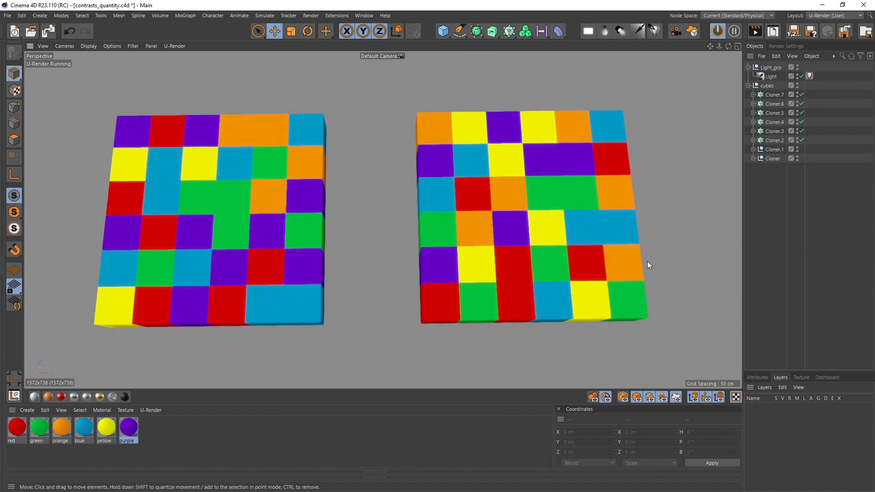
mouse_move(396, 134)
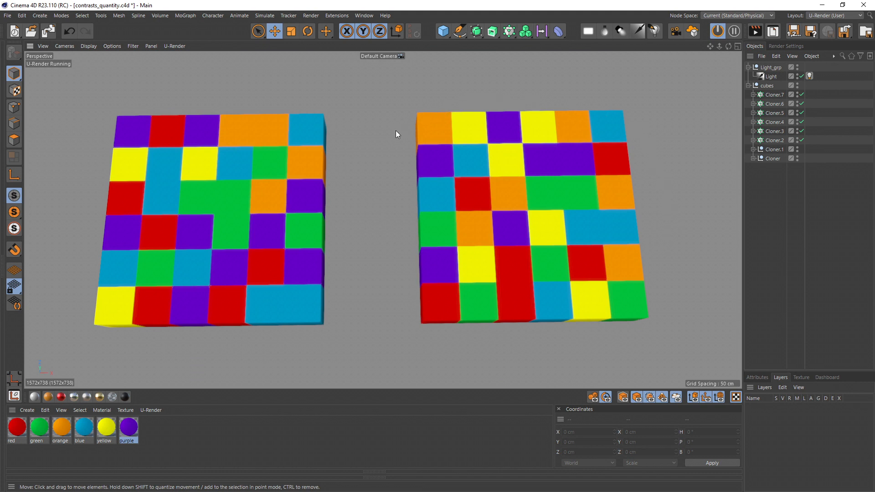
mouse_move(183, 144)
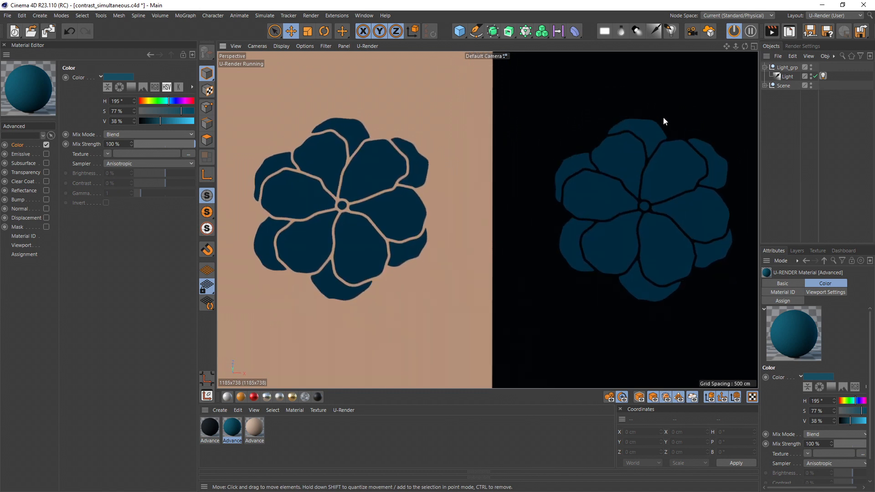
mouse_move(539, 194)
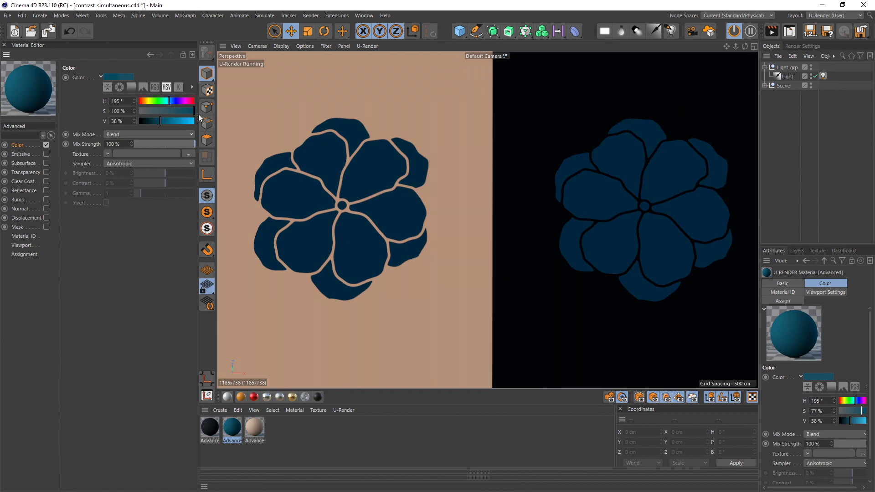
- Lower the teal flower colour saturation to 75%, keeping brightness at 38%
drag(195, 115, 167, 114)
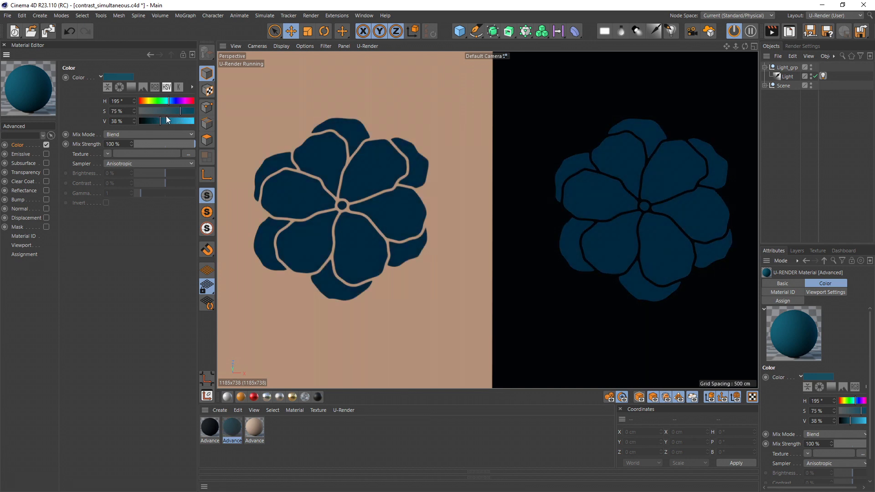
drag(156, 122, 164, 121)
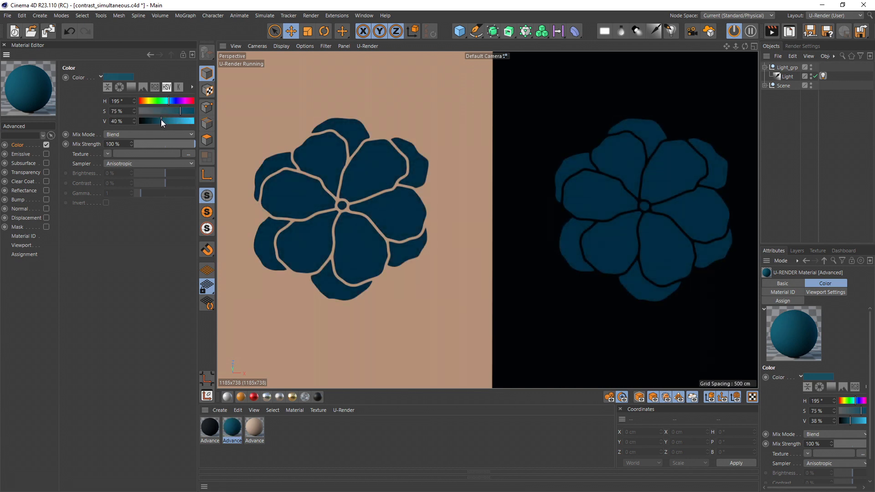
drag(162, 121, 160, 121)
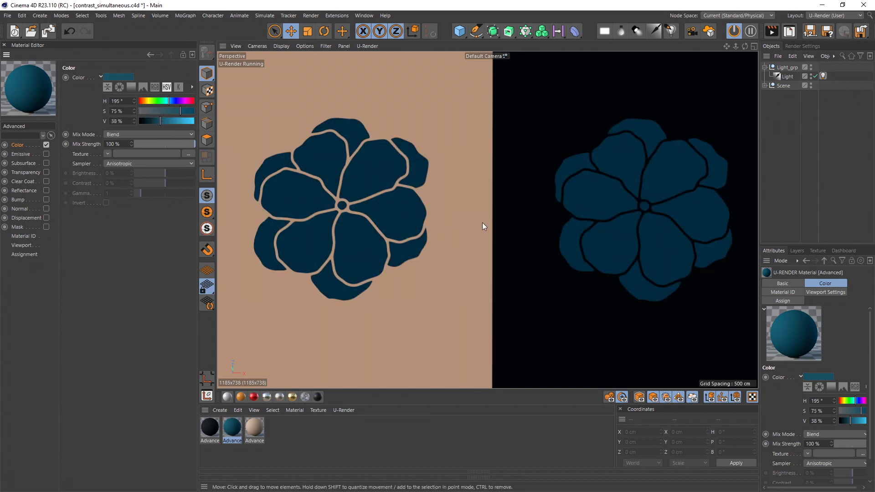
mouse_move(495, 229)
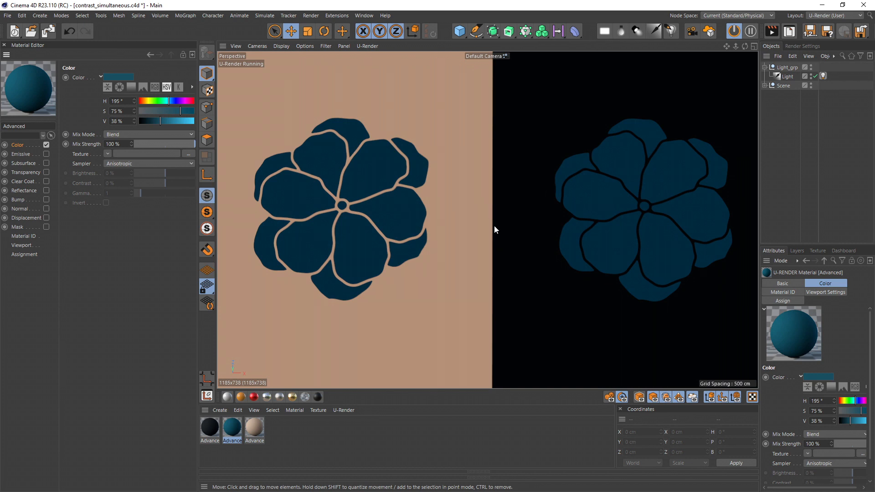
mouse_move(765, 90)
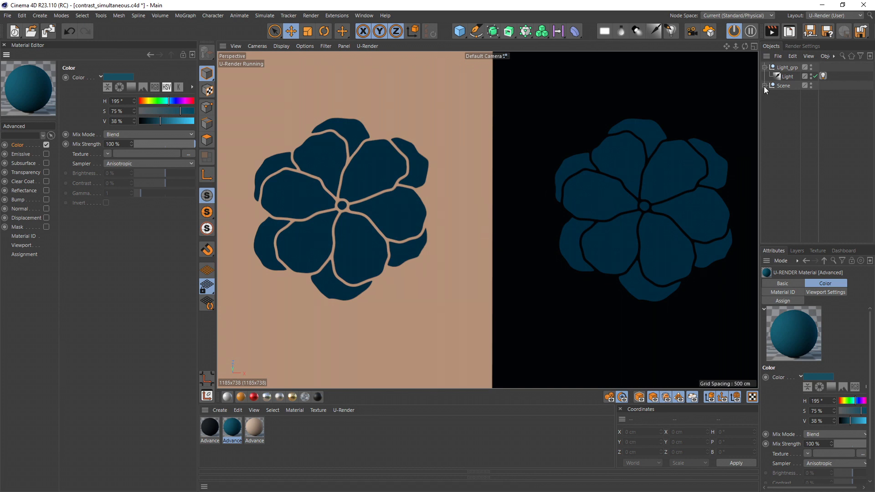
click(845, 121)
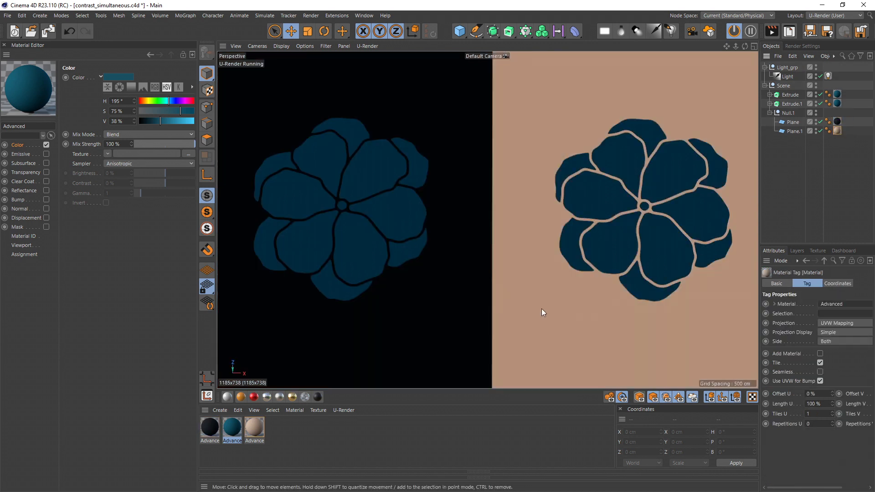
mouse_move(384, 320)
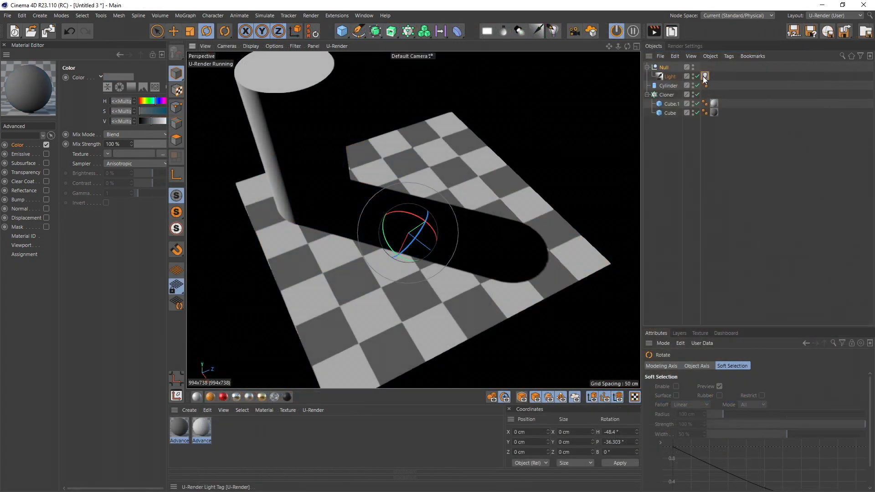
- Open the U-Render light's shadow settings
click(705, 76)
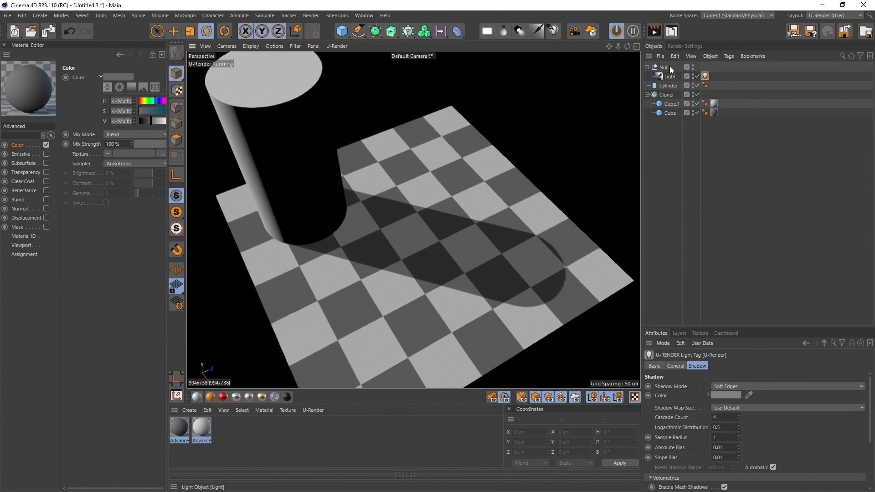
- Clone a cube into a 50 cm grid and give alternate cubes a dark material
click(341, 31)
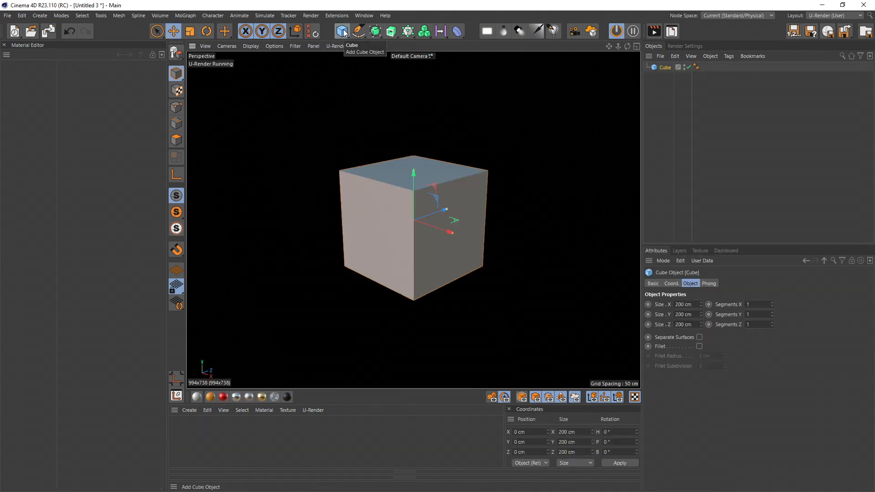
click(341, 30)
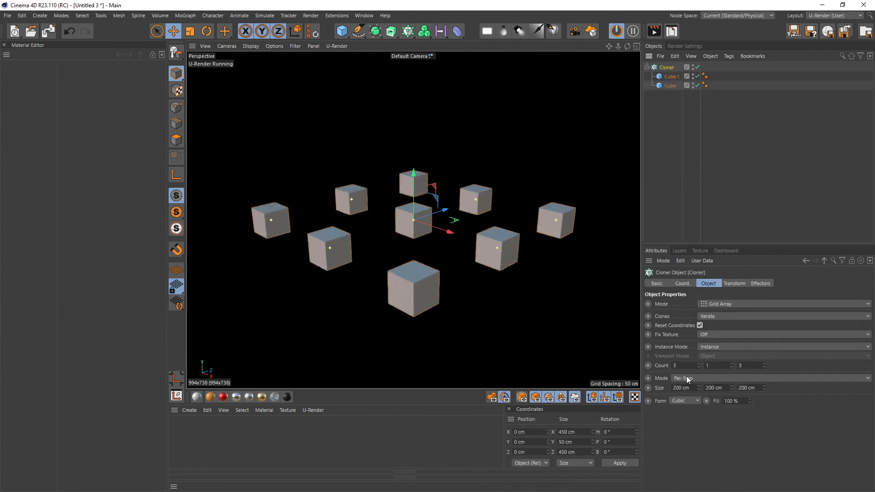
click(686, 378)
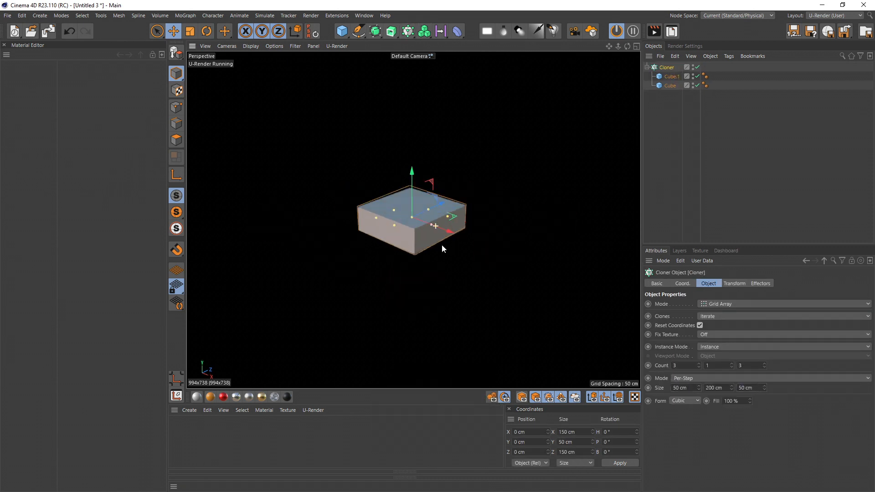
click(672, 77)
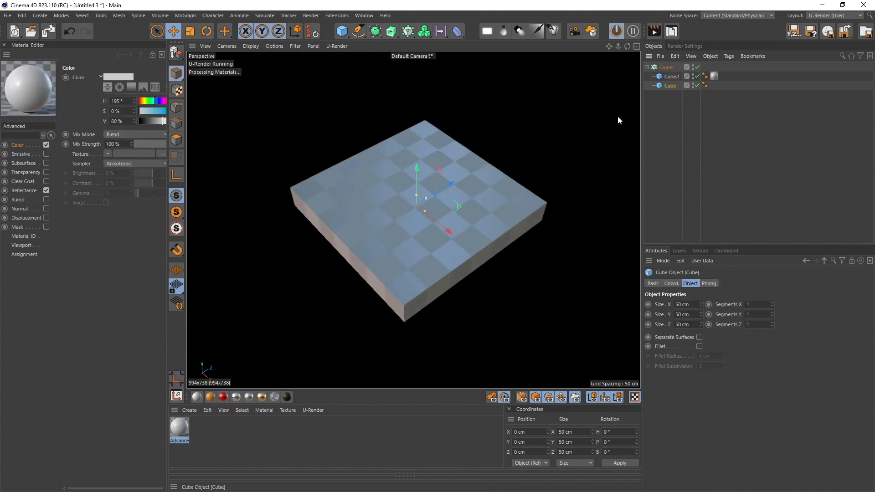
click(179, 430)
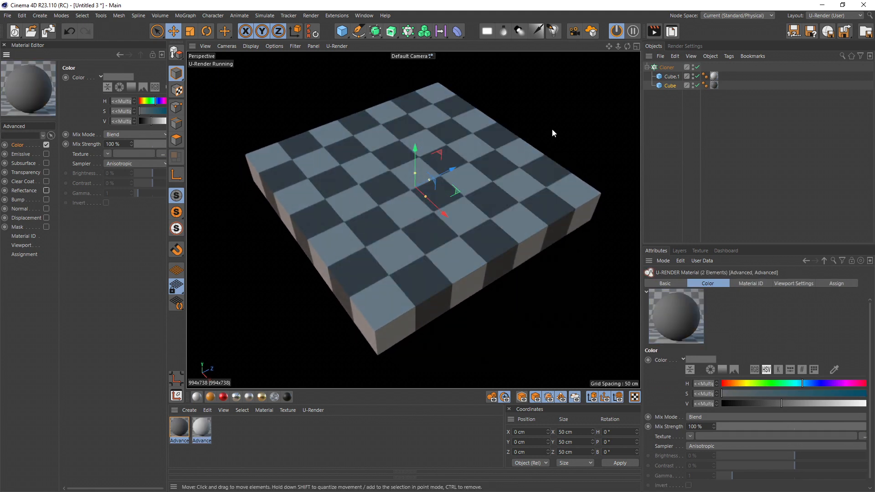
- Open the Render Settings and adjust an option there
click(684, 46)
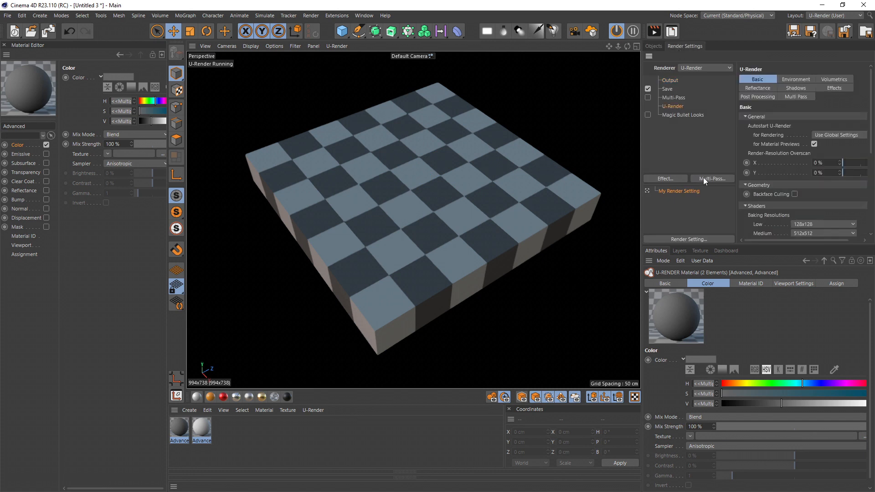
click(795, 79)
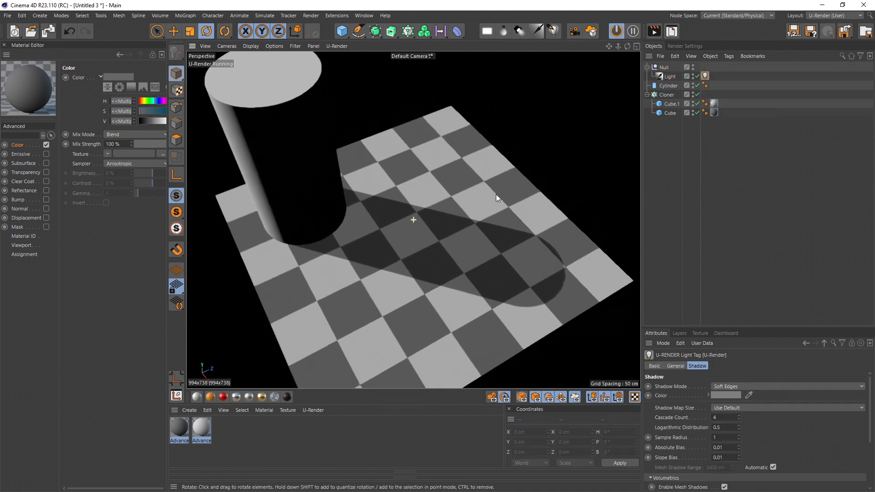
- Deselect the light before reframing the shadow view
click(663, 67)
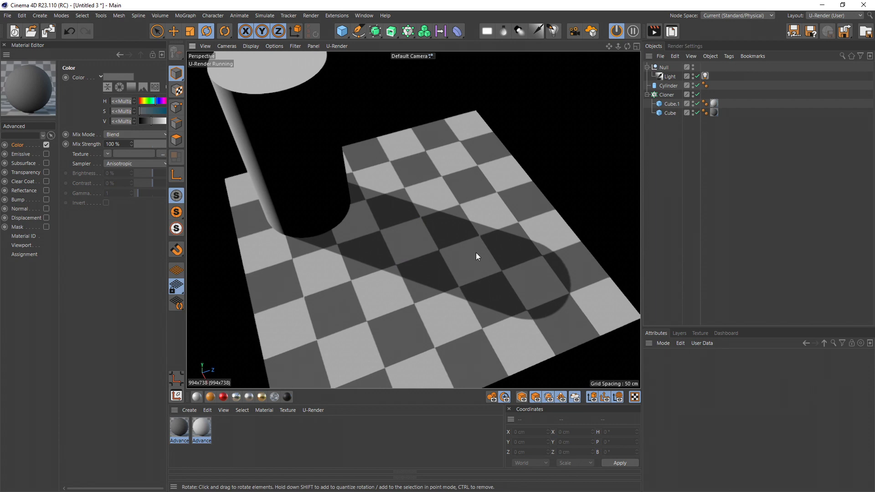
mouse_move(484, 246)
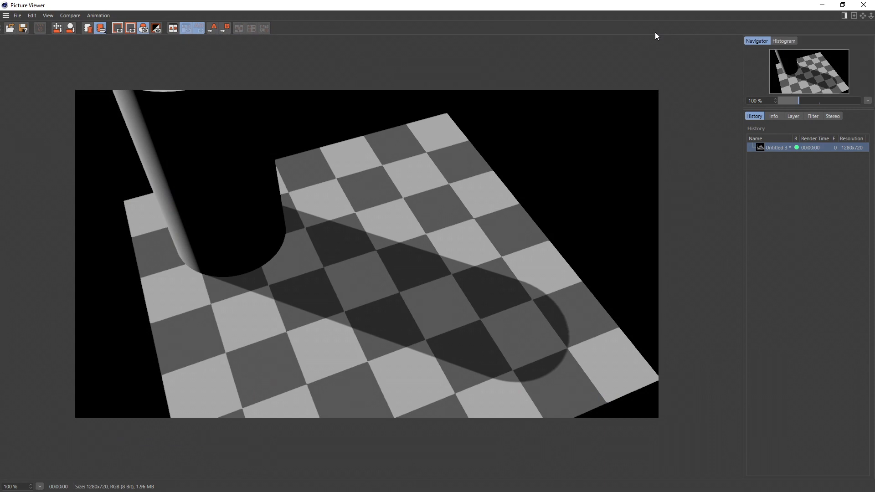
mouse_move(456, 225)
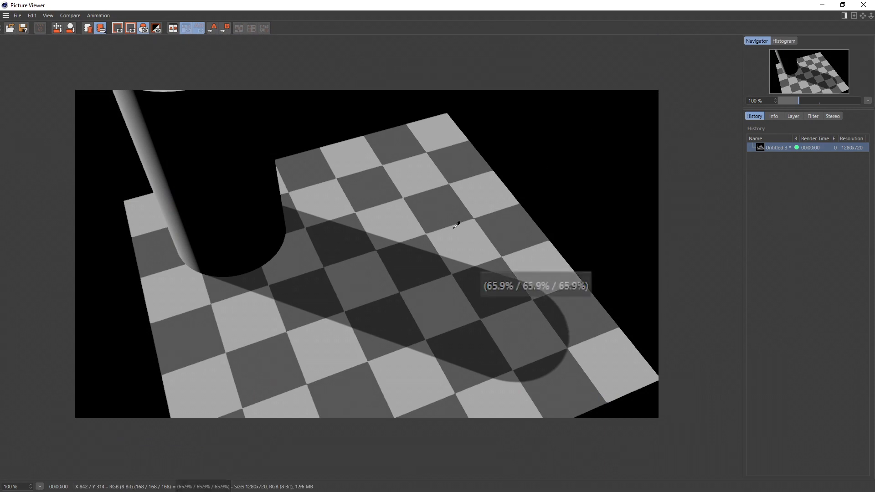
mouse_move(442, 206)
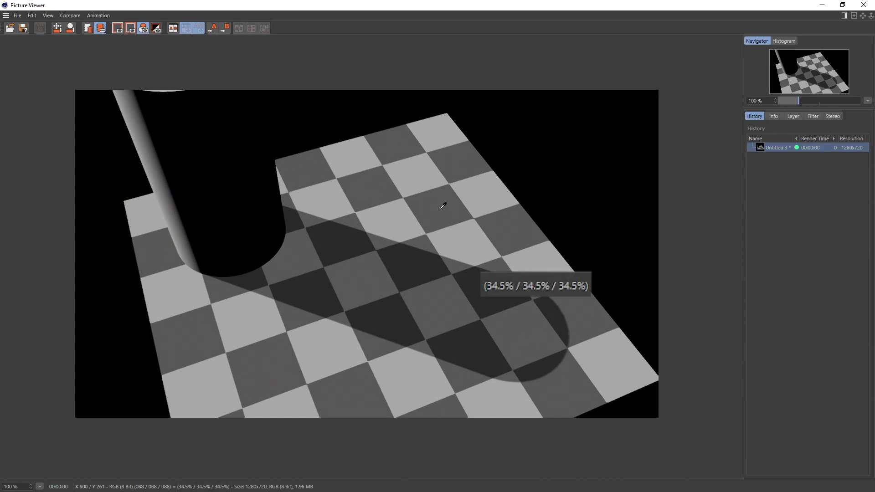
mouse_move(440, 206)
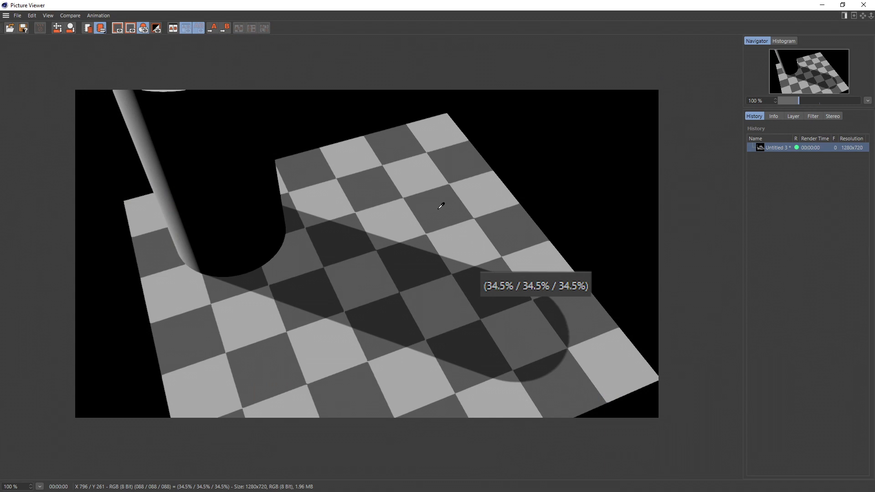
mouse_move(447, 296)
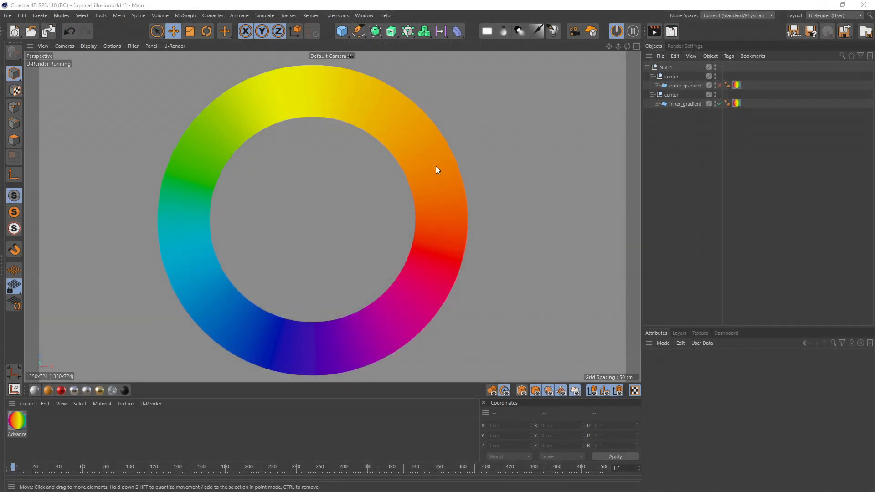
mouse_move(548, 134)
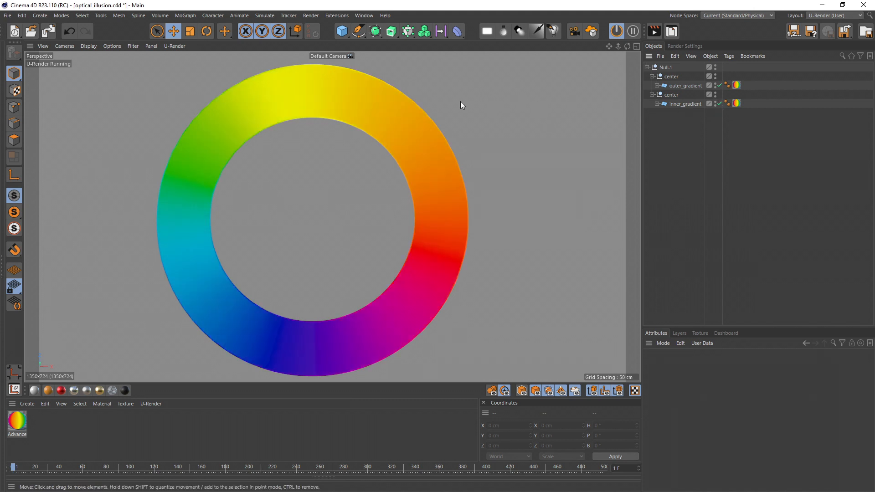
mouse_move(354, 137)
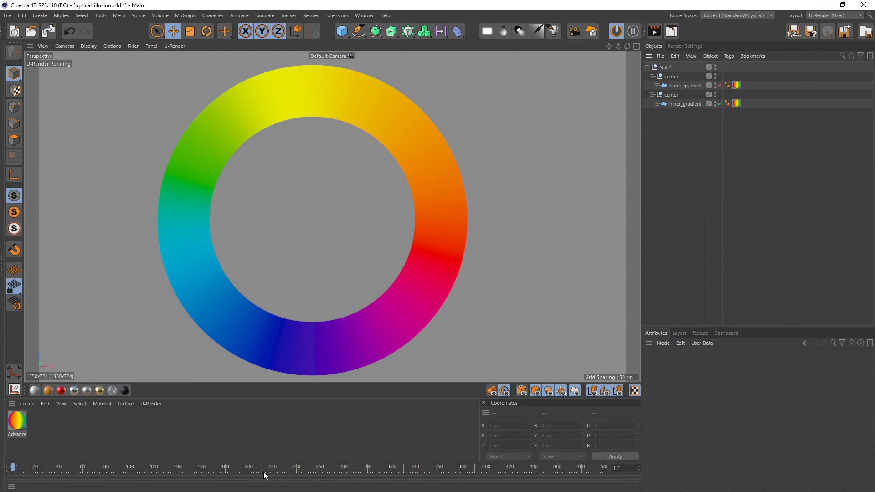
- Reveal the timeline controls and play the rainbow ring animation
click(450, 472)
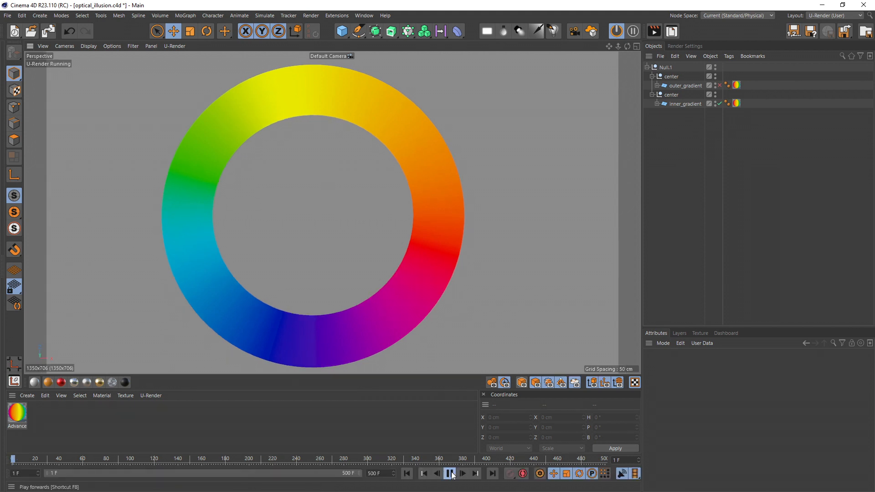
click(461, 473)
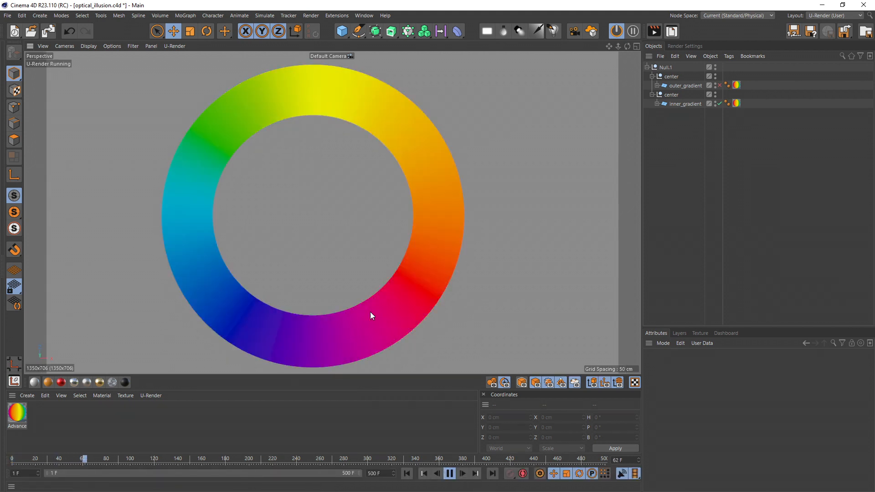